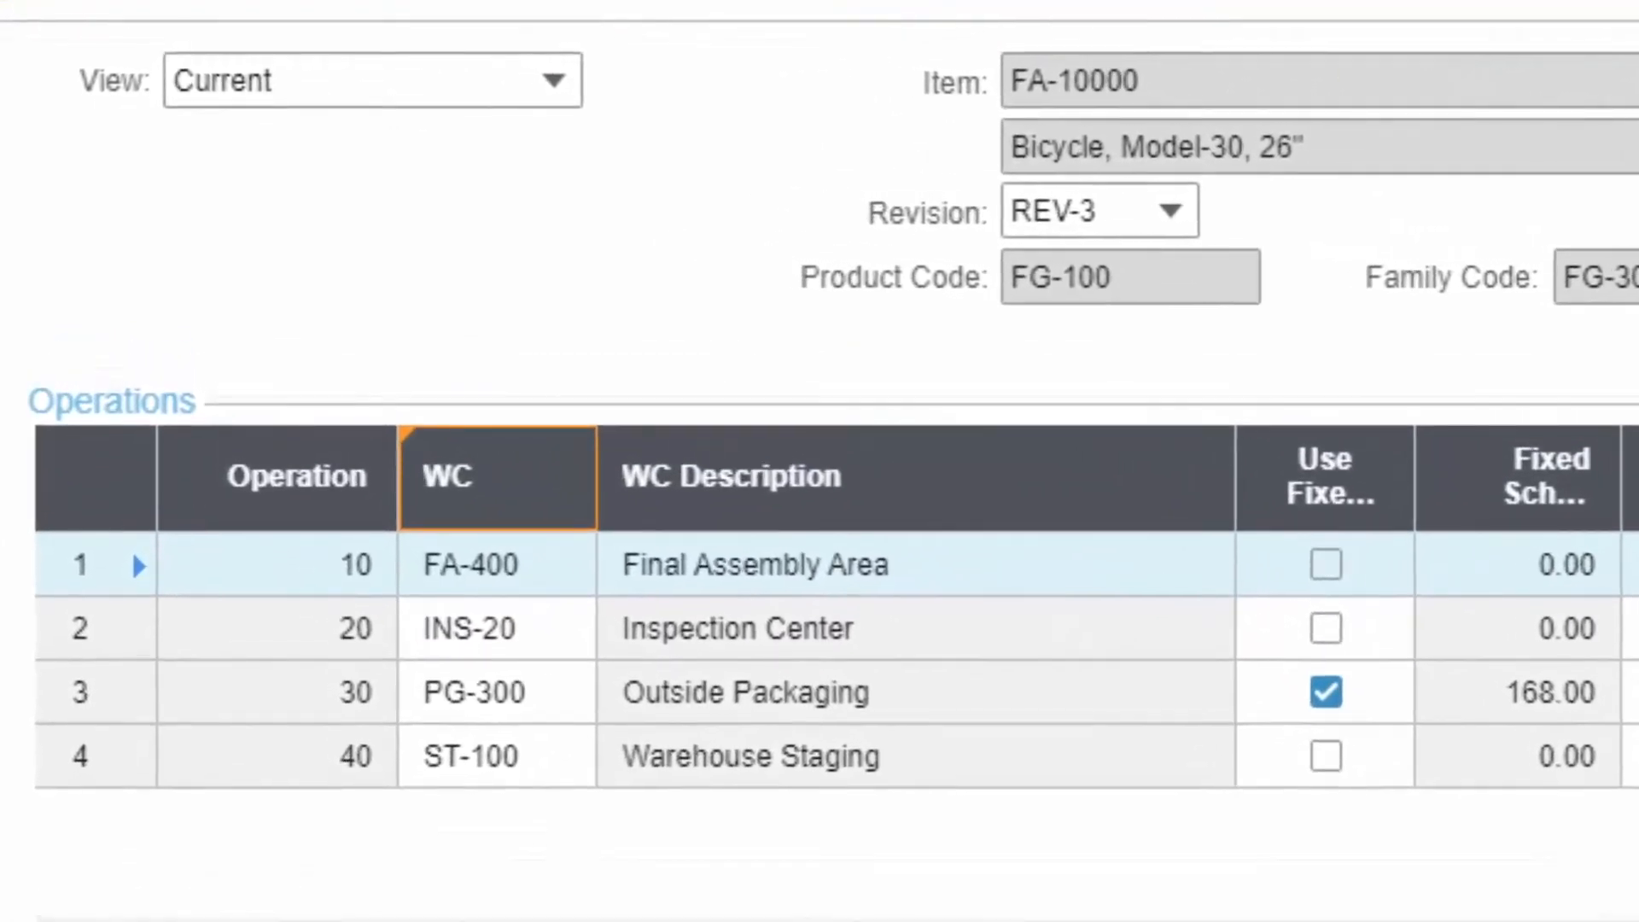
# Leave the shop floor Labor menu and bring up Job Orders for DJ00000198, item FA-10000
pyautogui.hscroll(3)
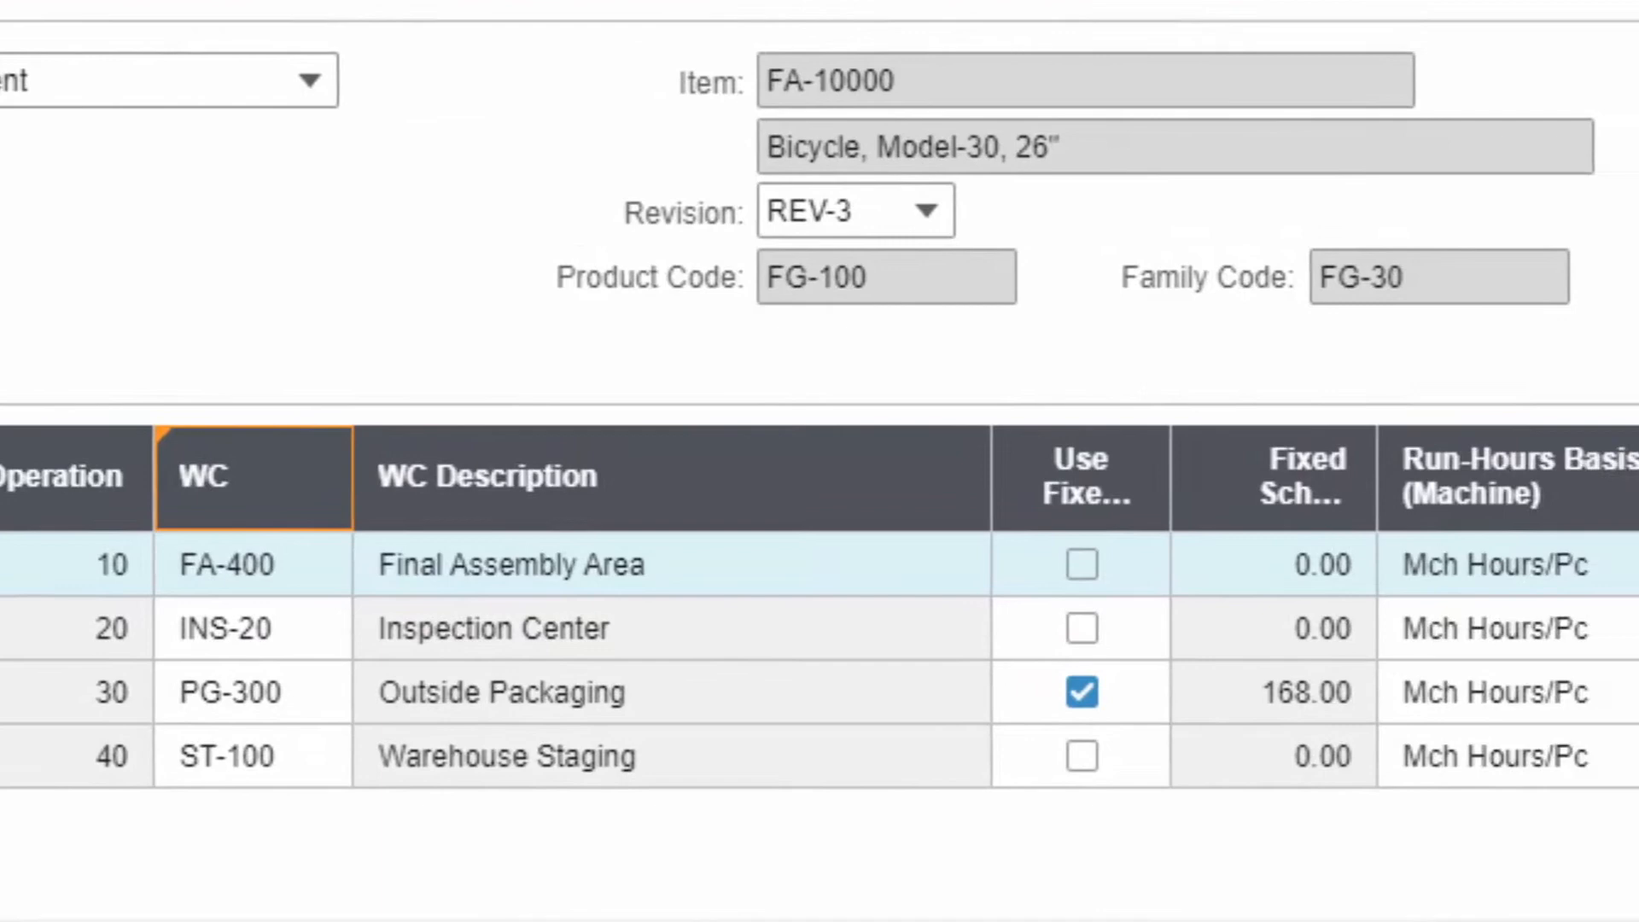
pyautogui.hscroll(3)
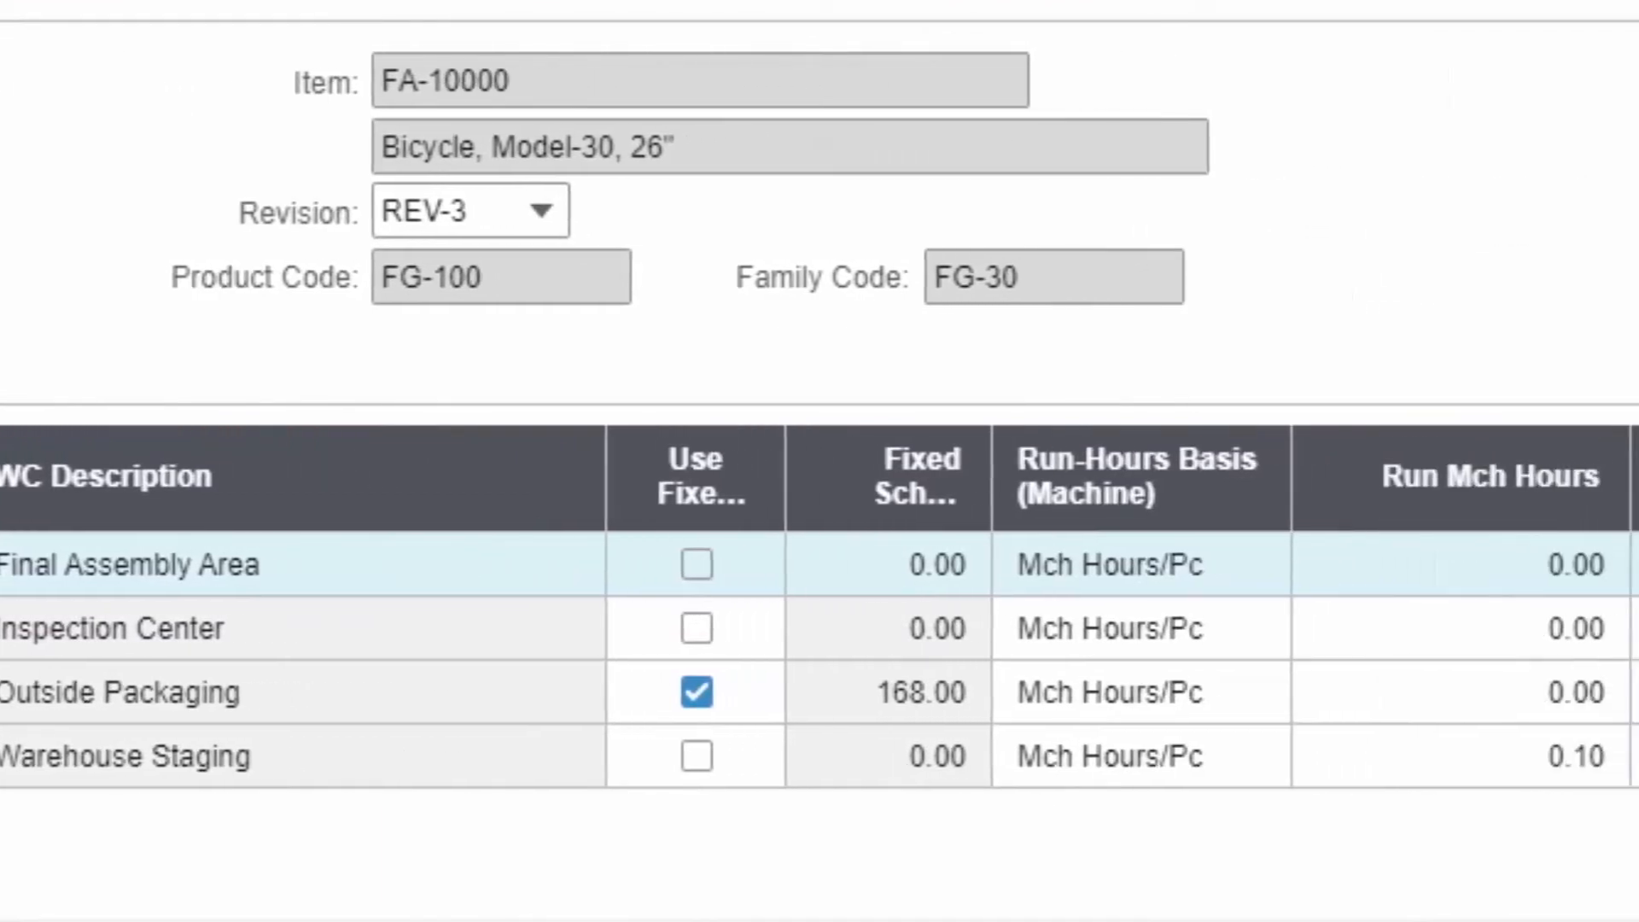
pyautogui.hscroll(3)
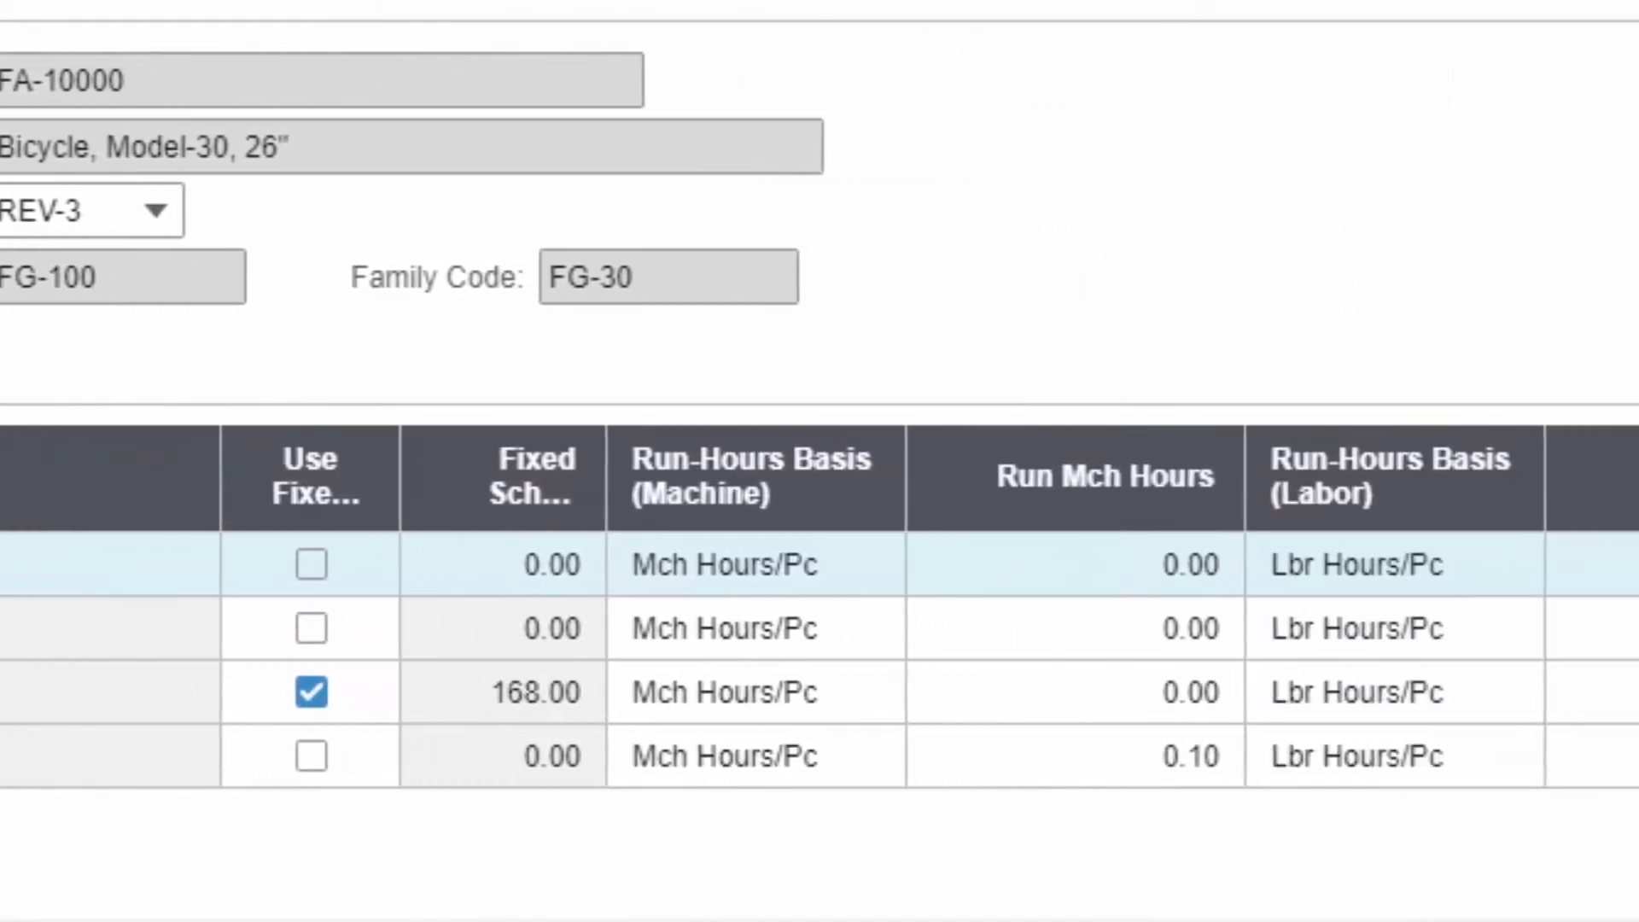
pyautogui.hscroll(3)
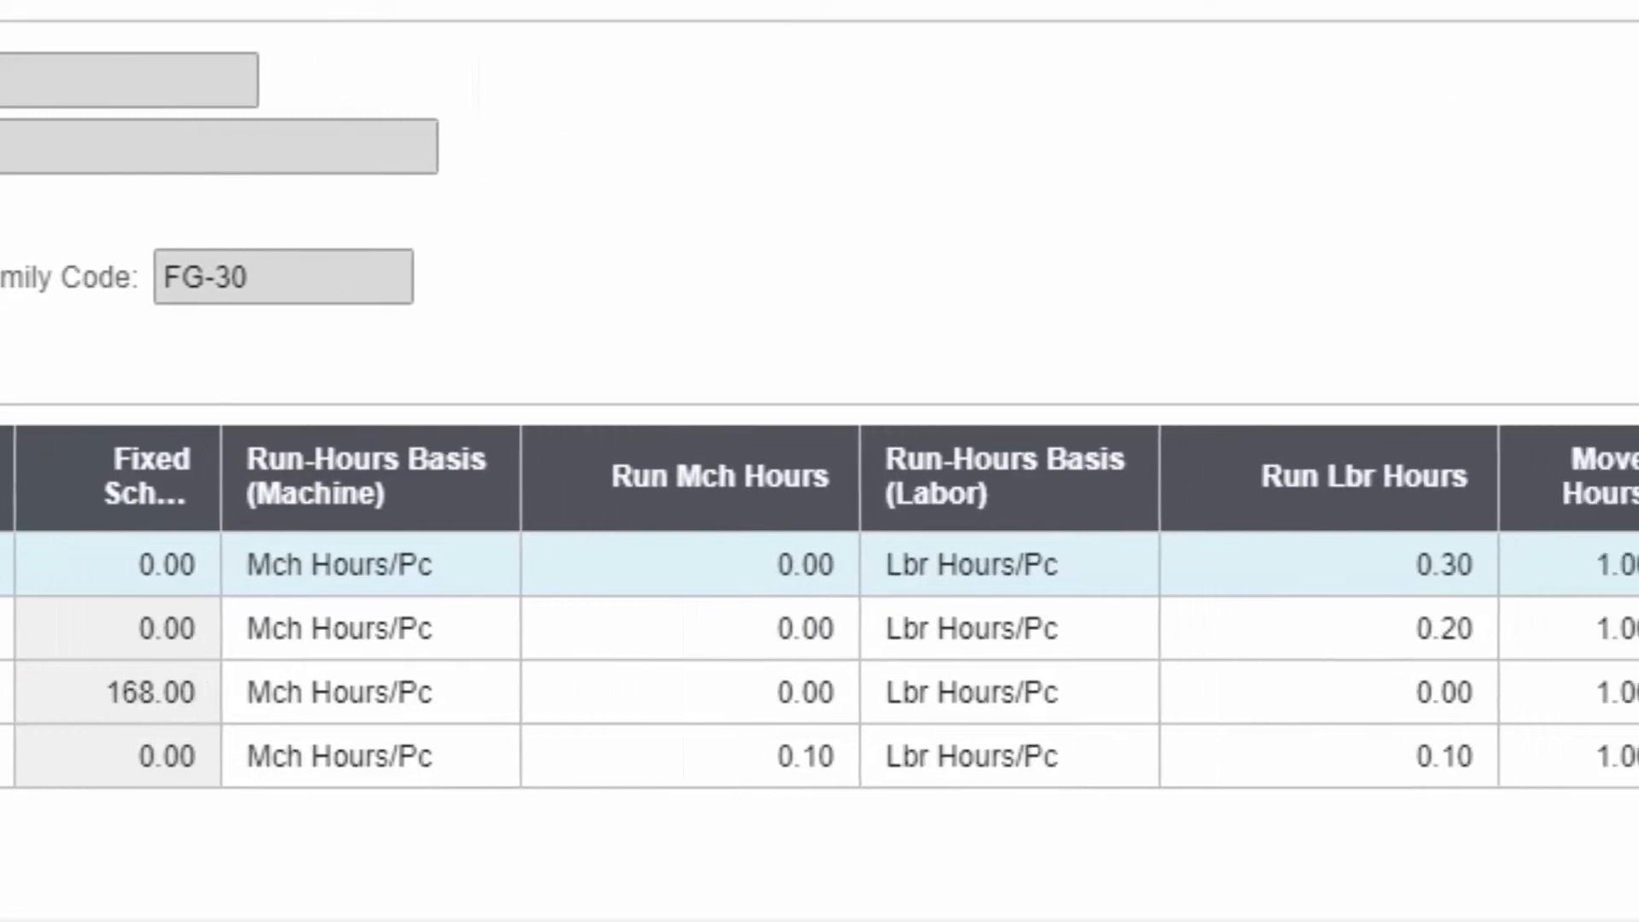
pyautogui.hscroll(3)
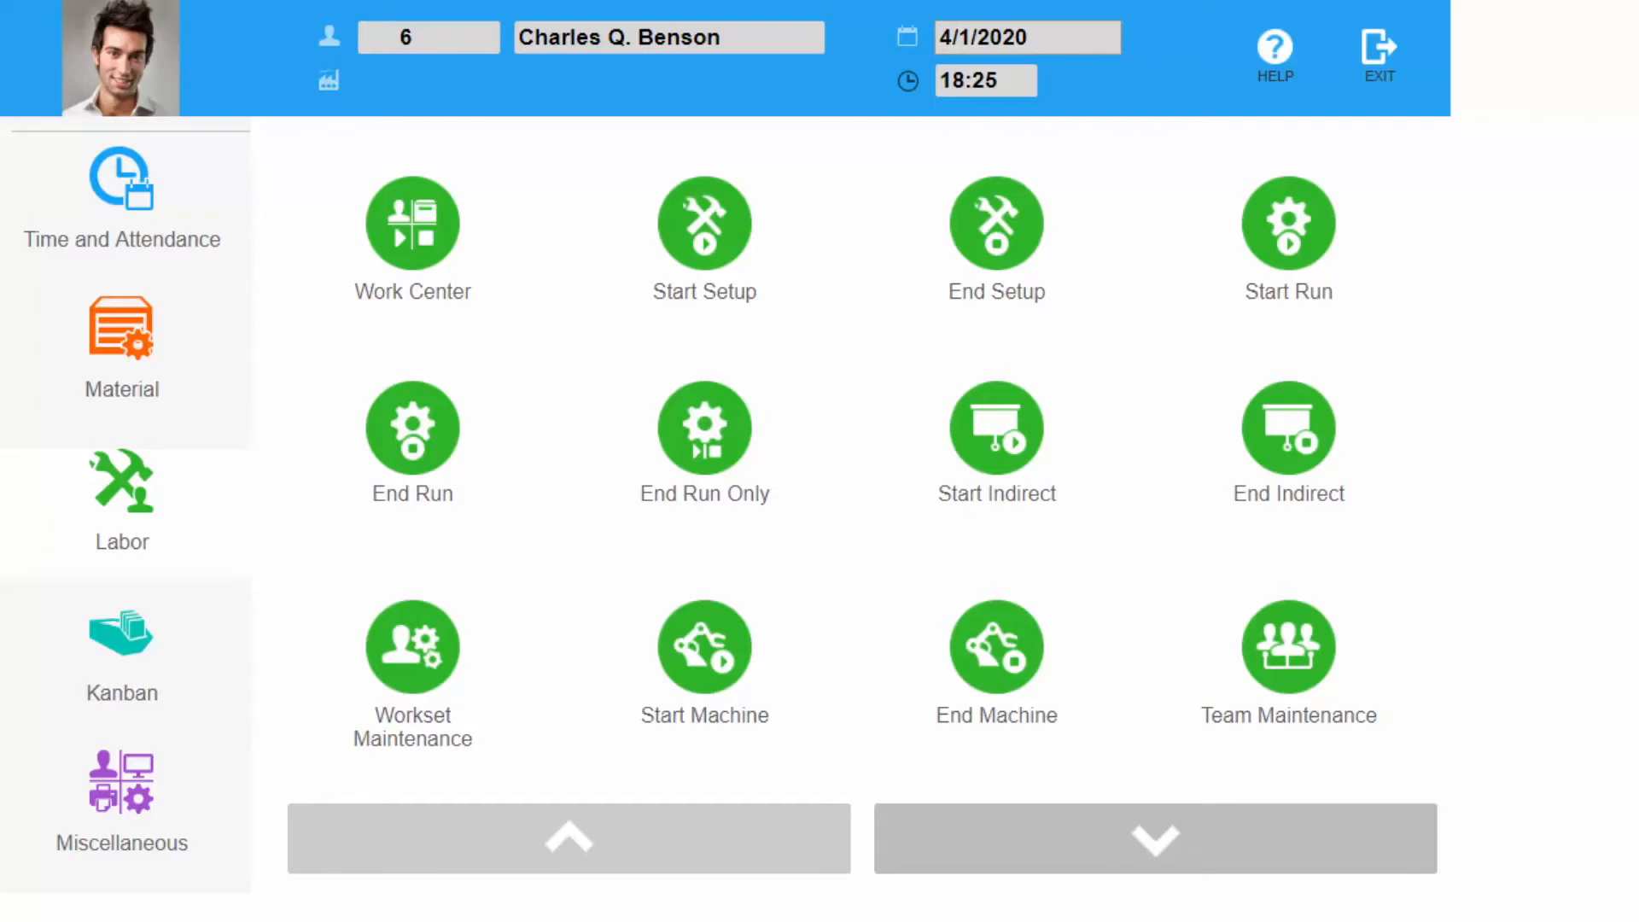
pyautogui.click(1287, 222)
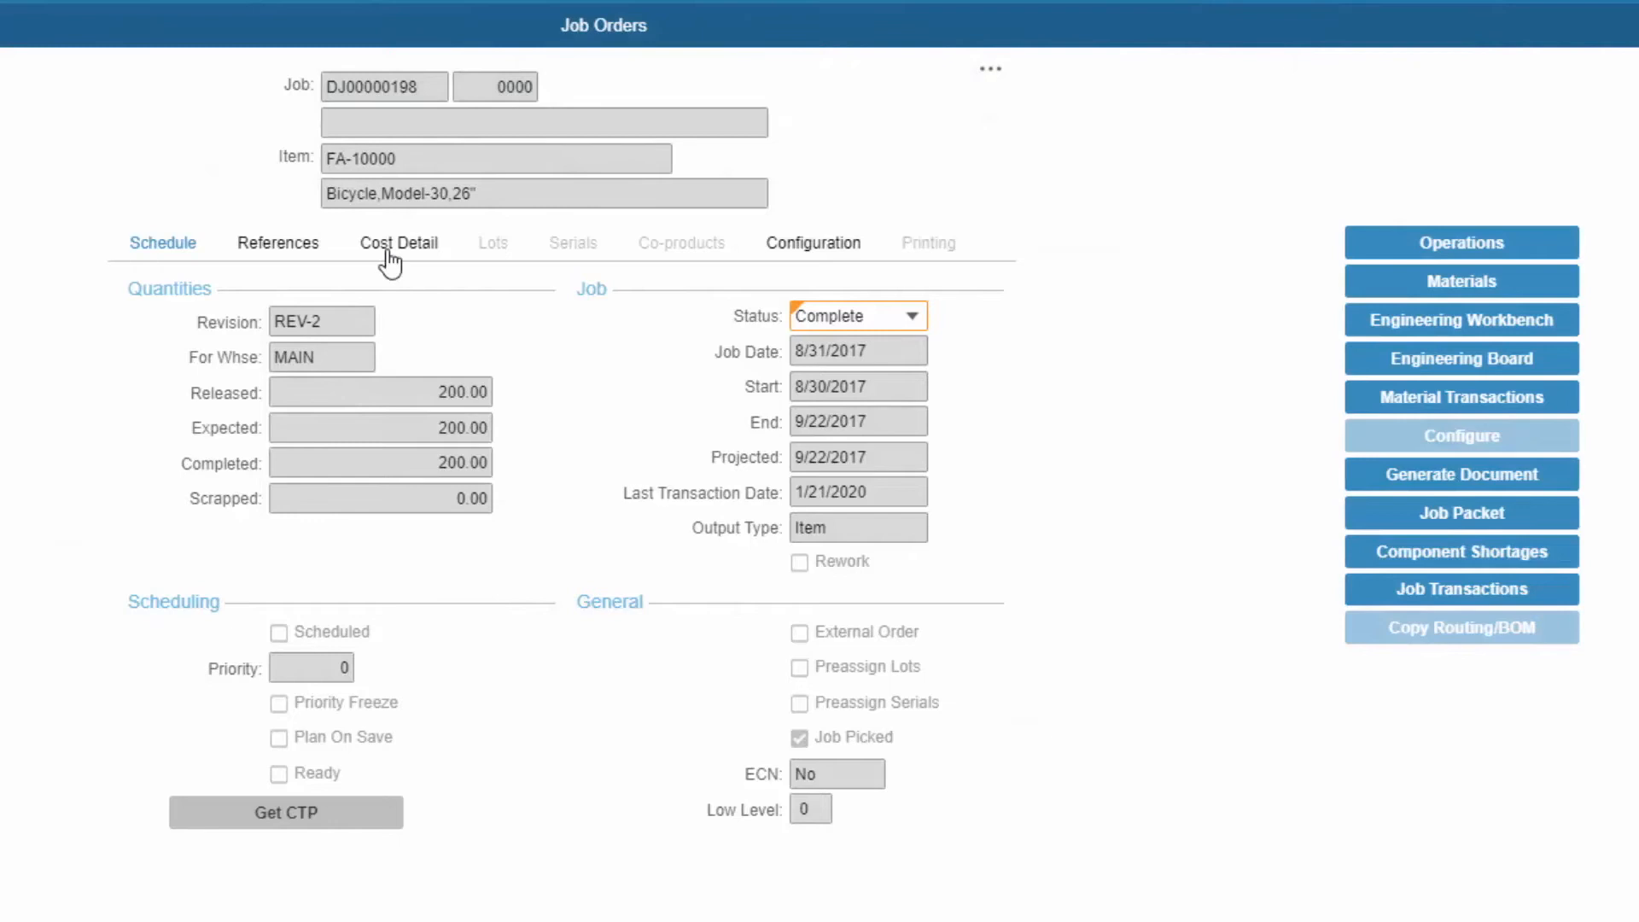
pyautogui.click(398, 243)
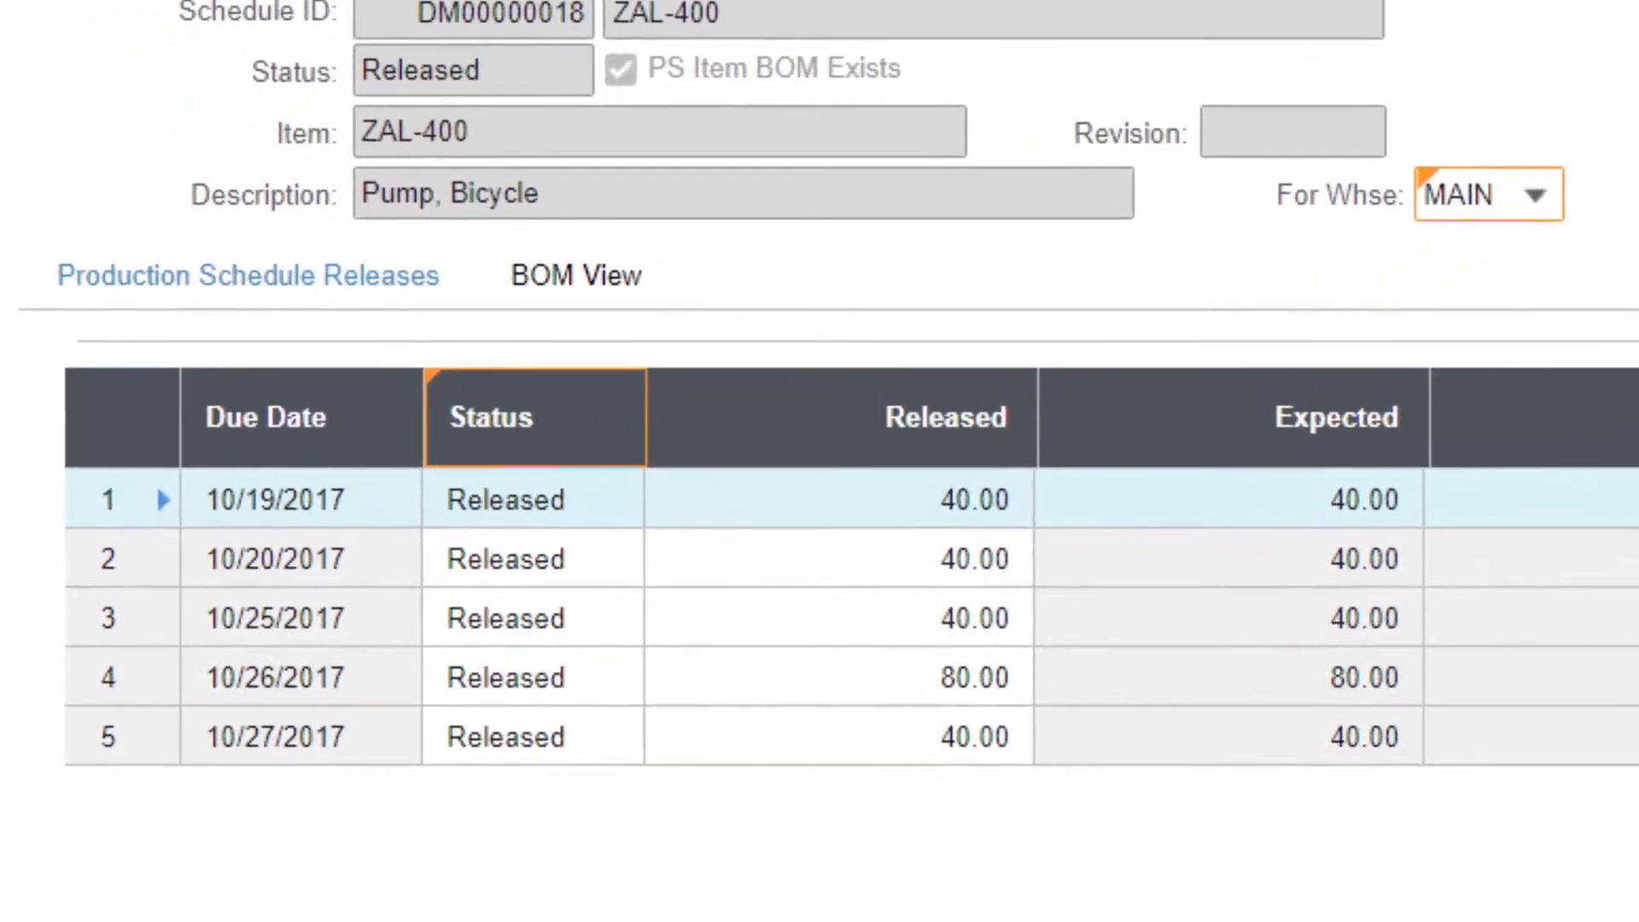
# Scroll the Production Schedule Releases grid to show DM00000018's five released due dates
pyautogui.scroll(-3)
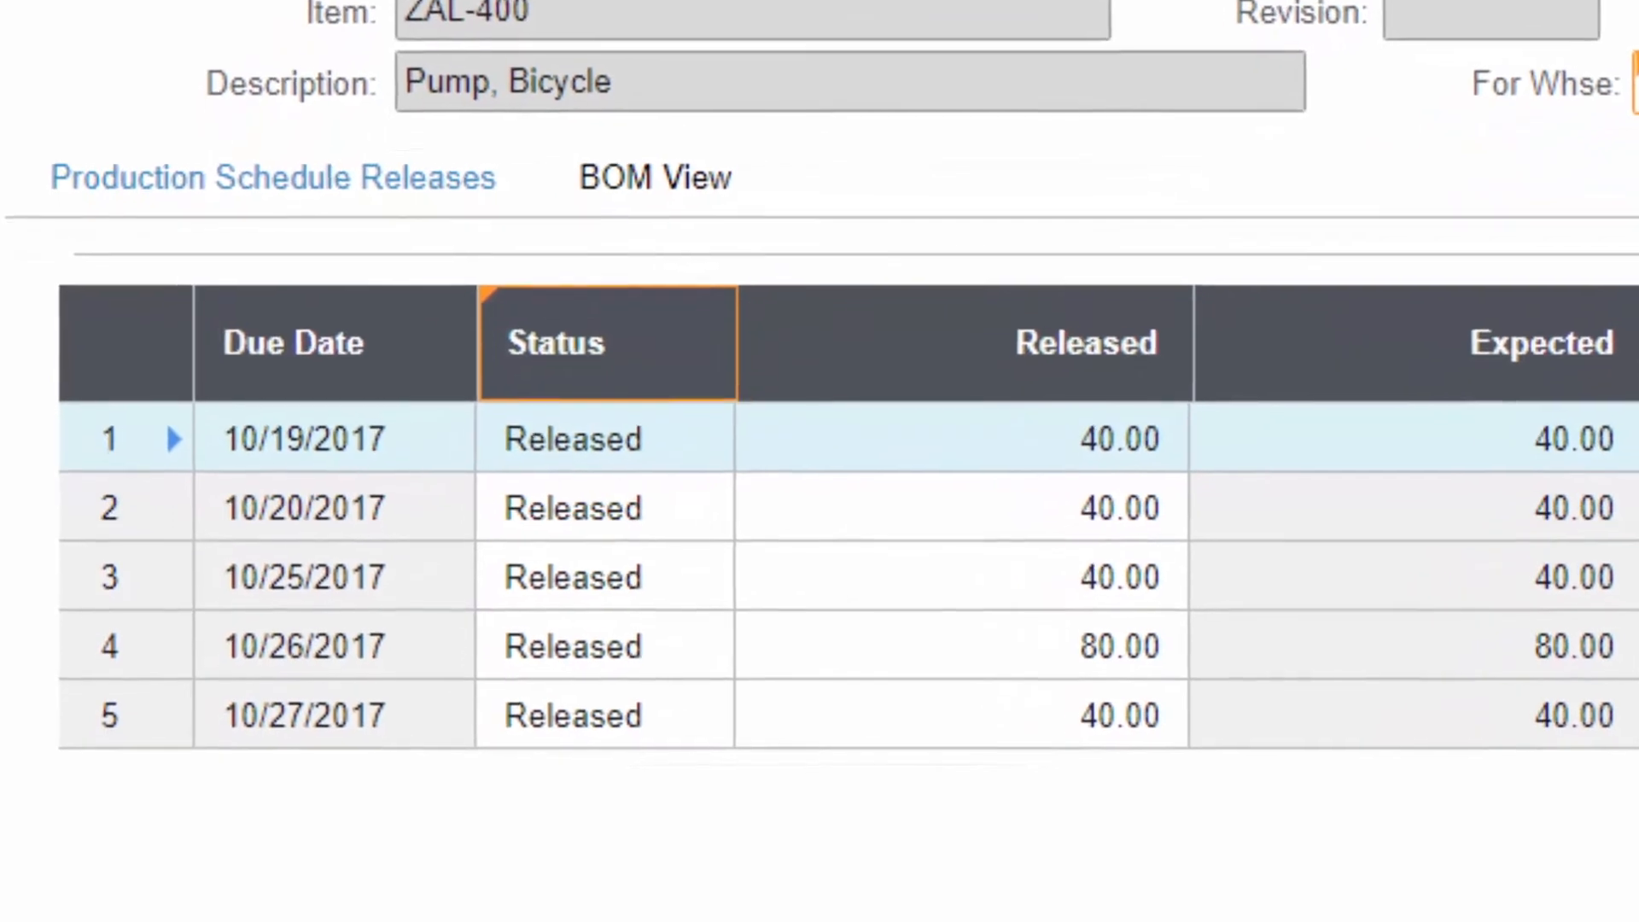
pyautogui.scroll(-3)
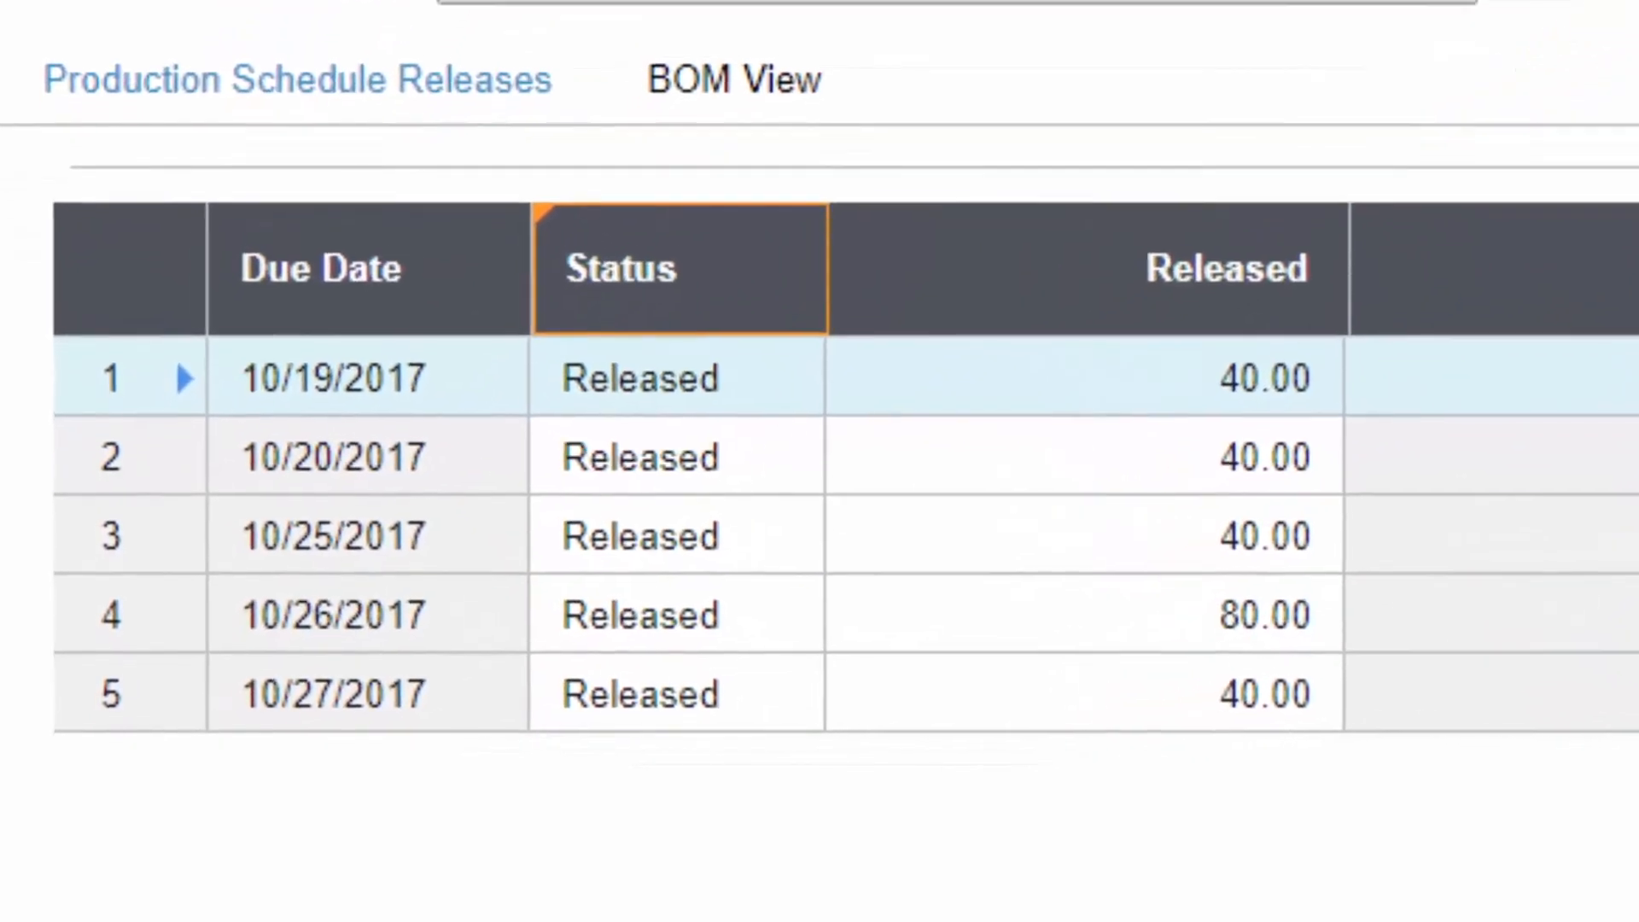